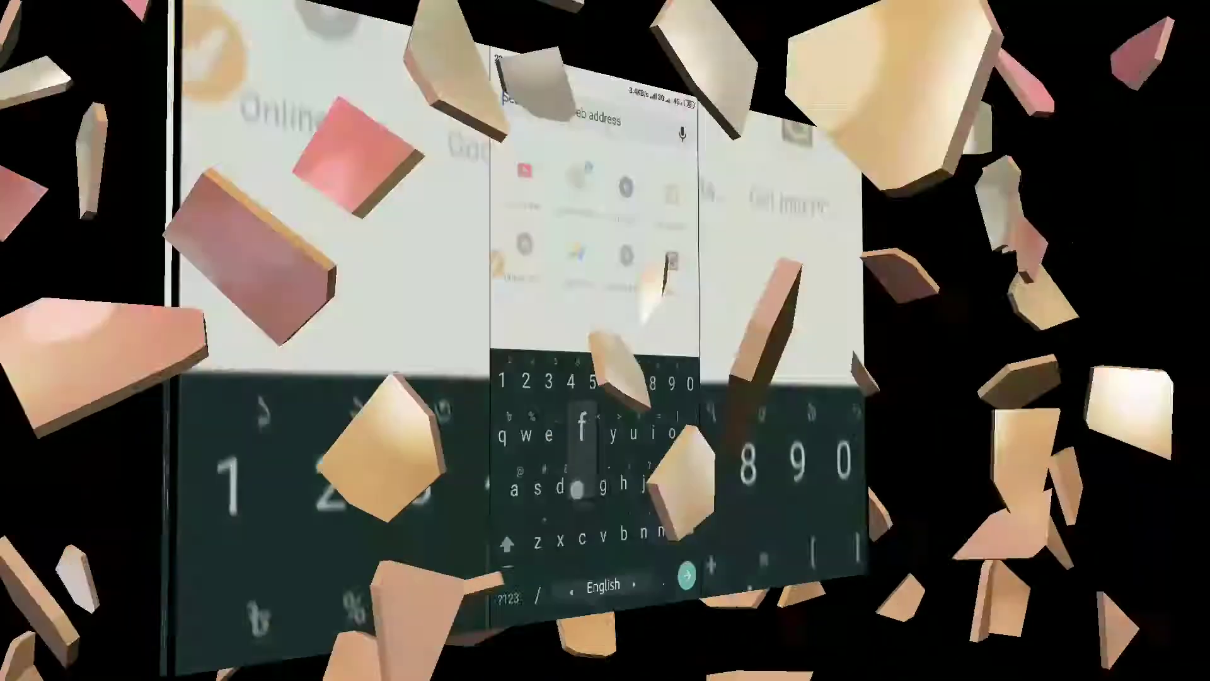
Browse to facebook.com and the mhalvytech YouTube channel in stock light-themed Chrome.
text(facebook.com)
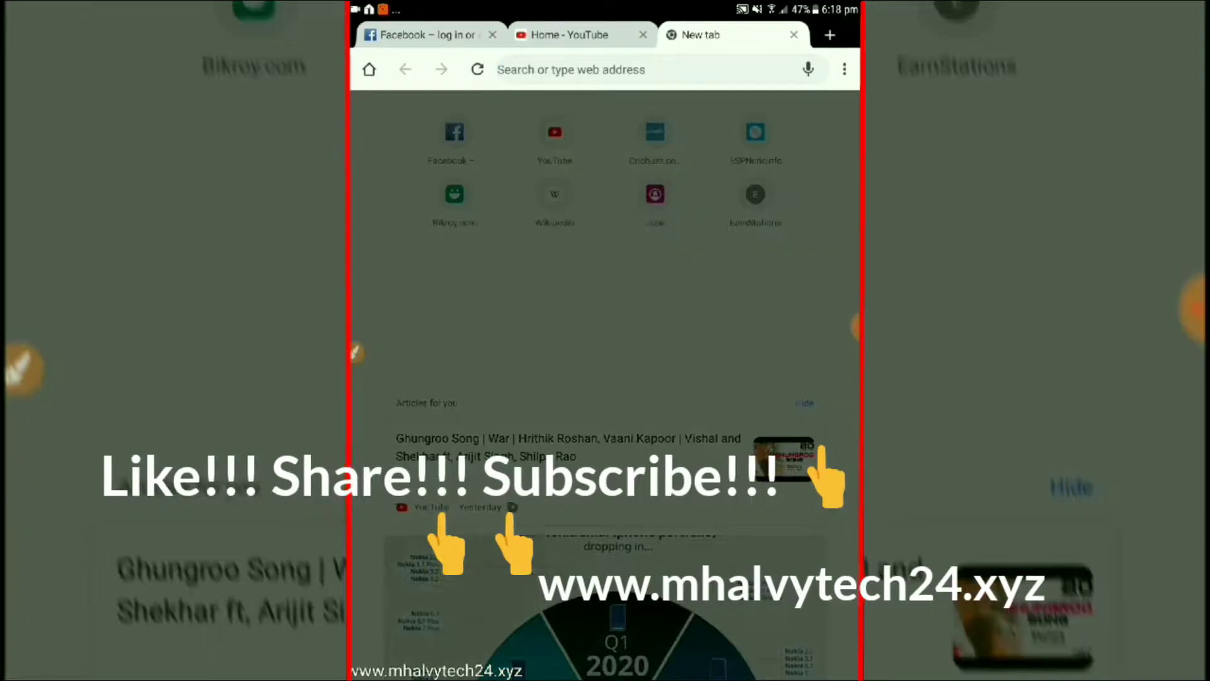
text(mhalvytech)
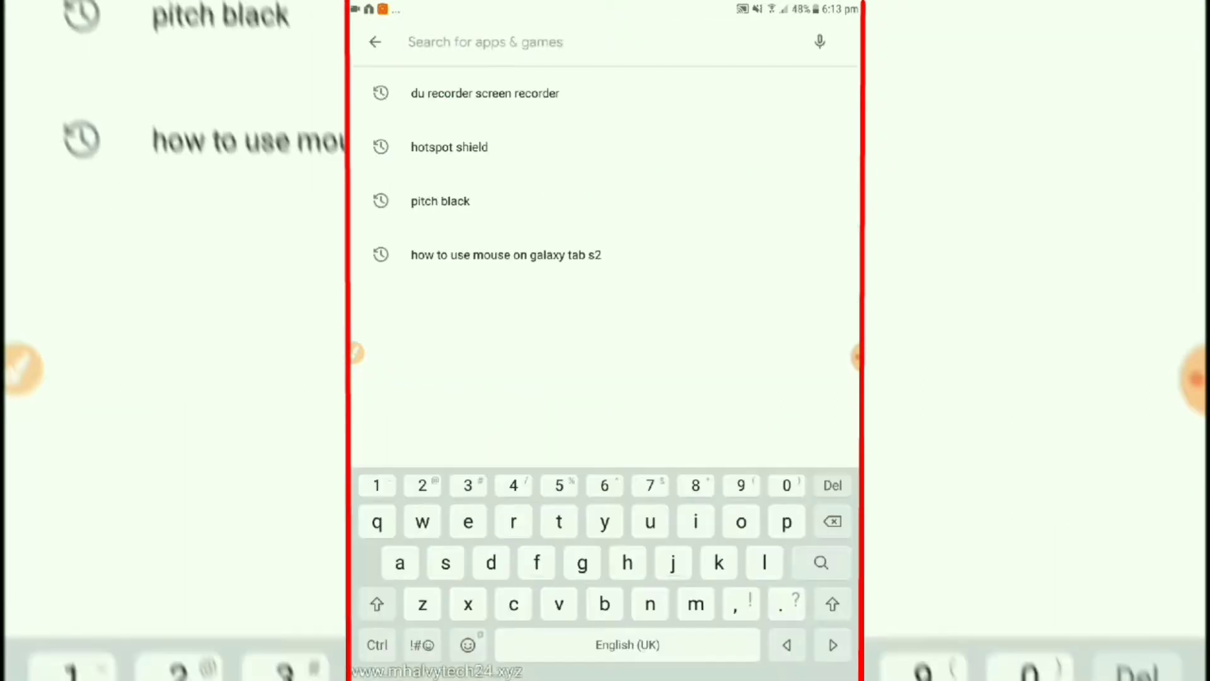
Search Play Store for 'chrome canary' and show the Chrome Canary (Unstable) listing.
text(chrome canar)
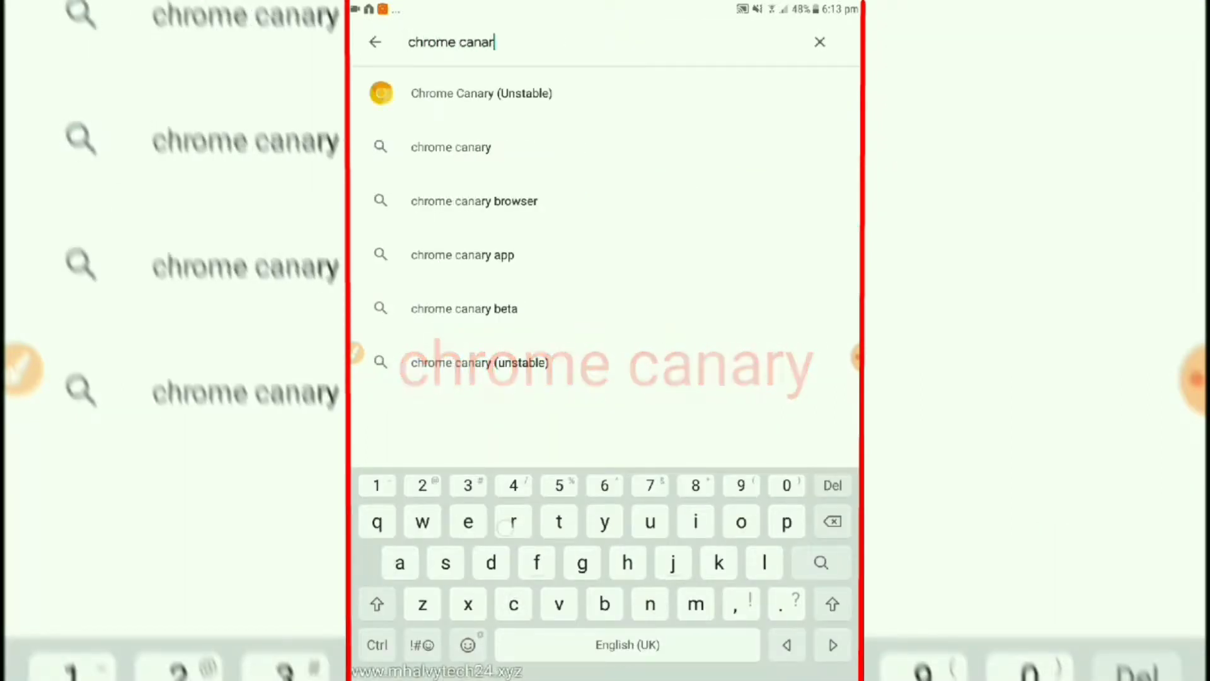
text(y)
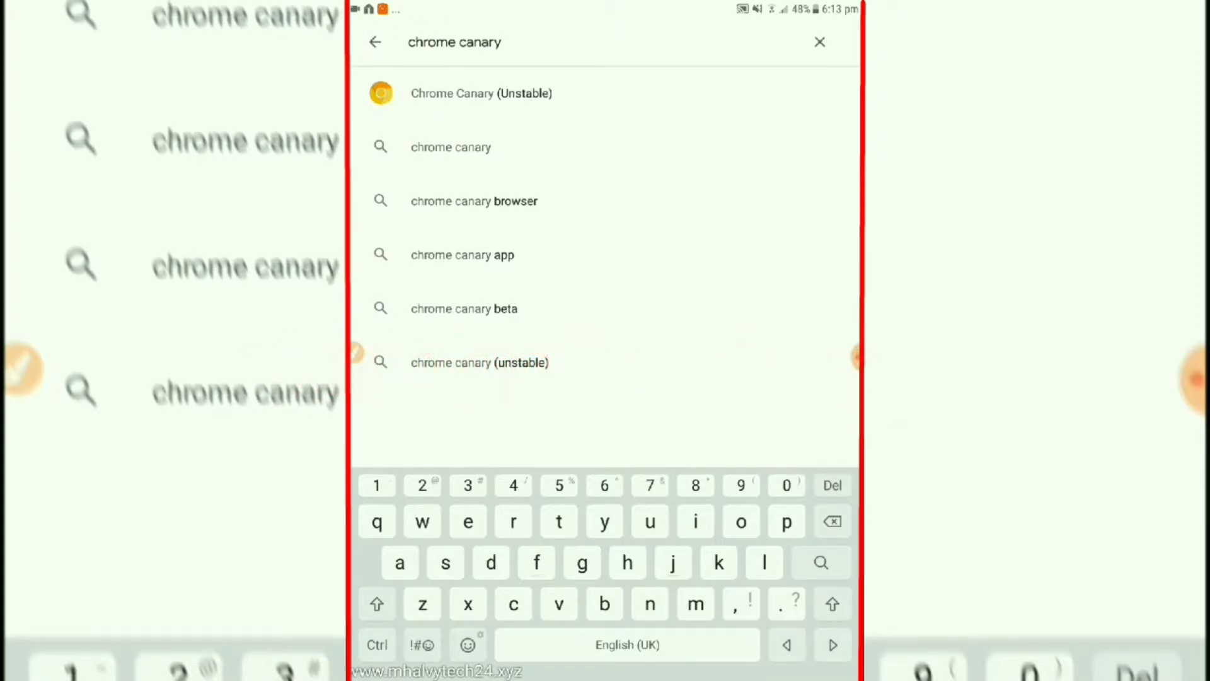
click(481, 92)
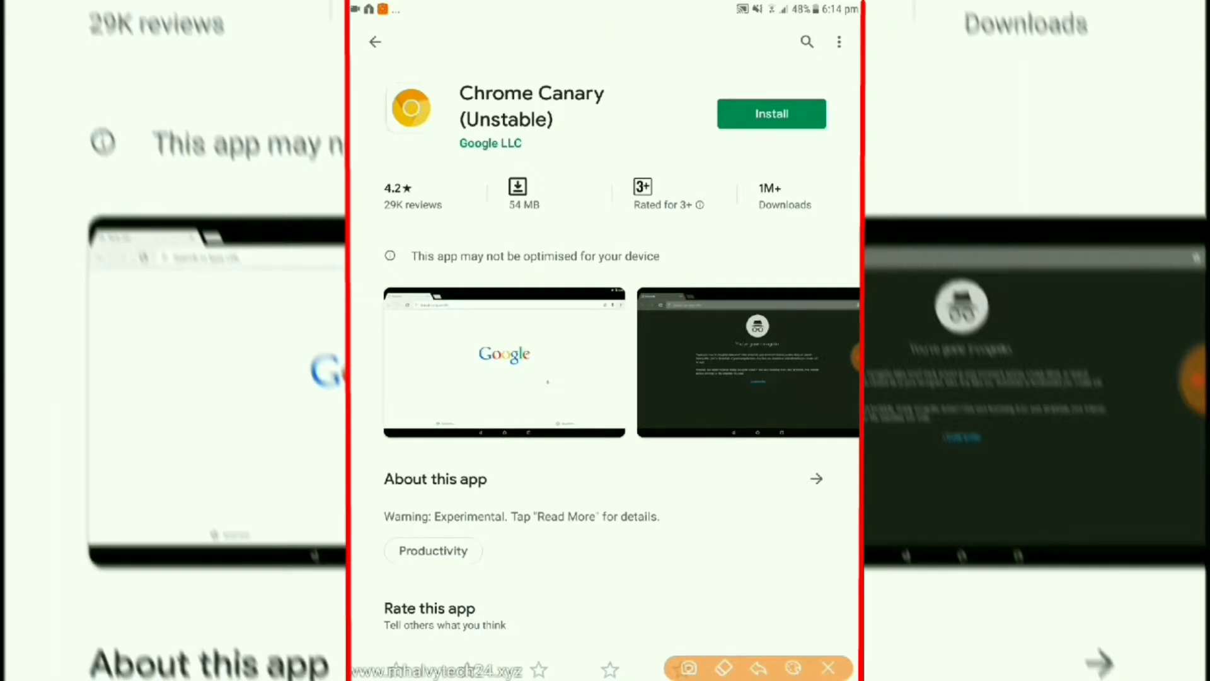
Install Chrome Canary and launch it to its Welcome to Chrome screen.
click(769, 114)
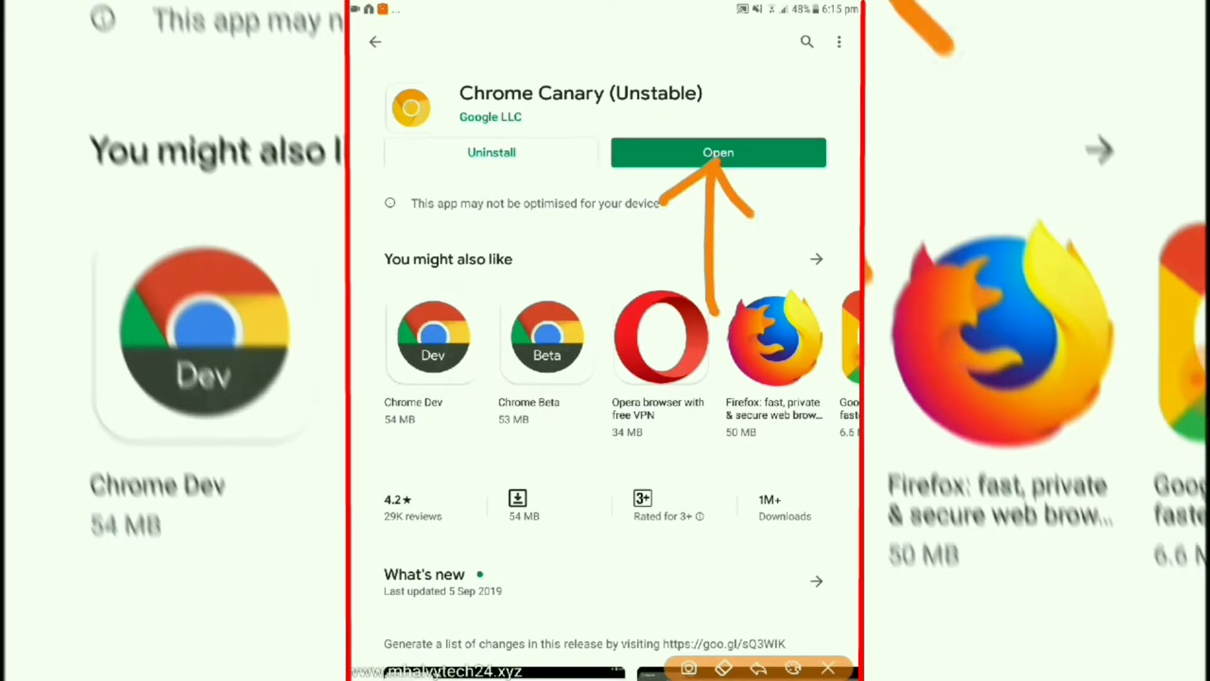
click(717, 152)
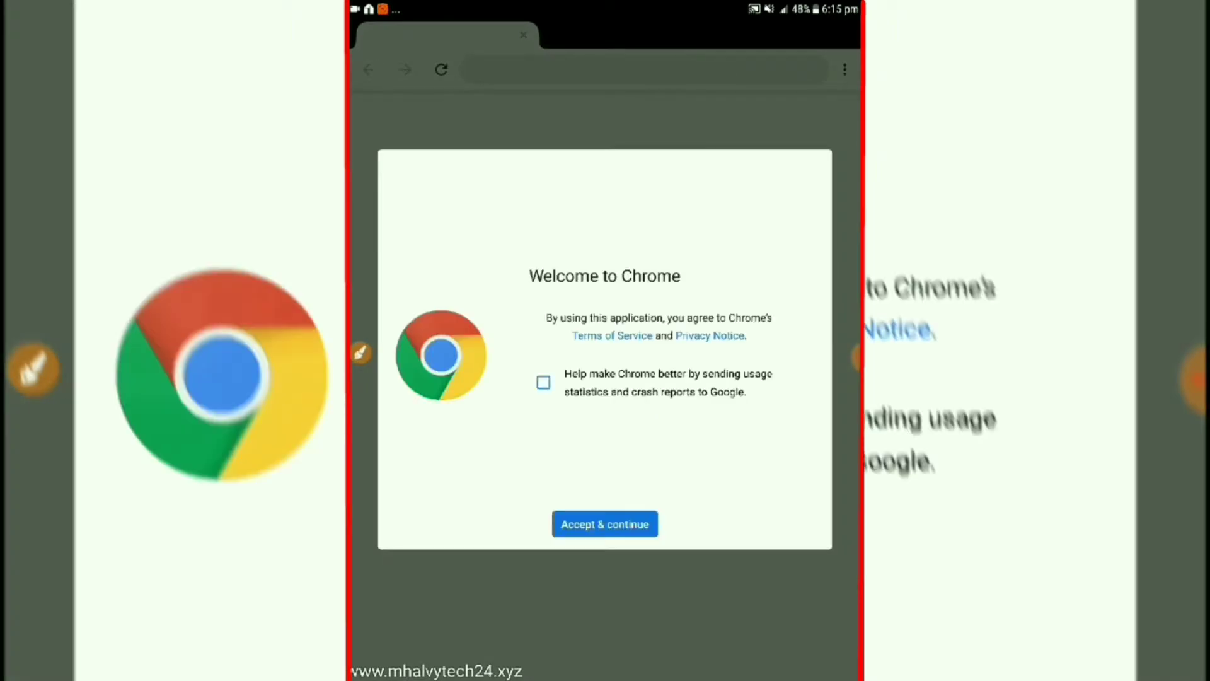
Accept the terms and navigate to chrome://flags to show the Experiments page.
click(605, 523)
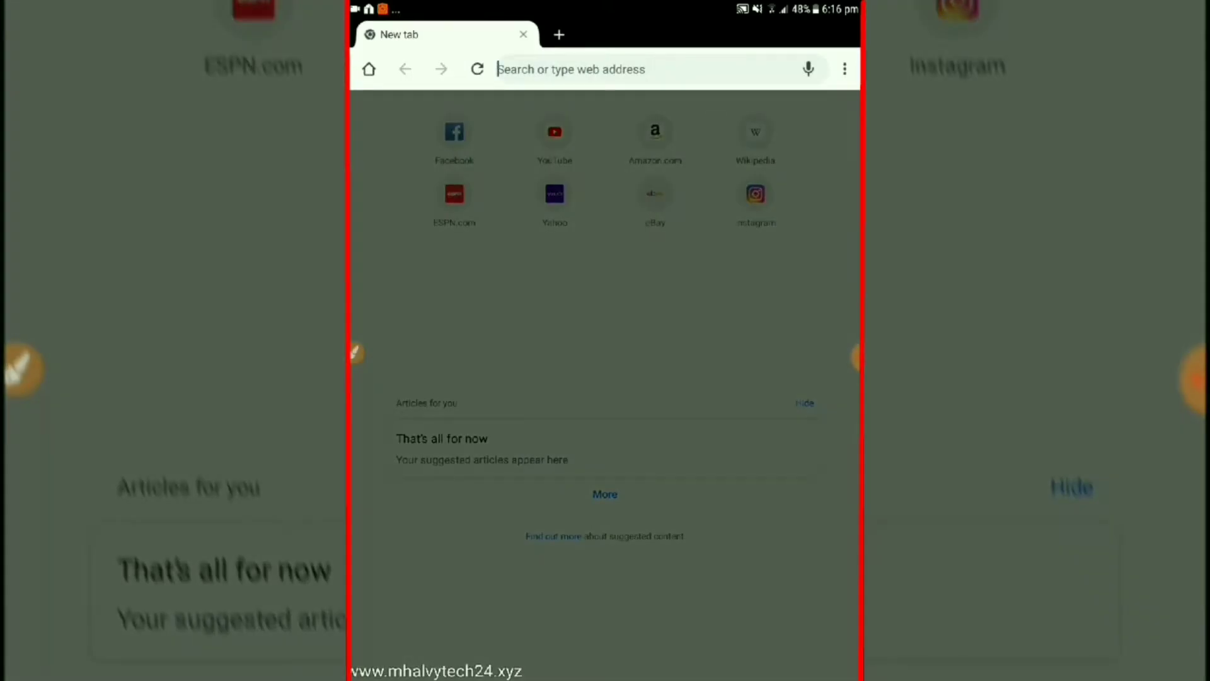
text(ch)
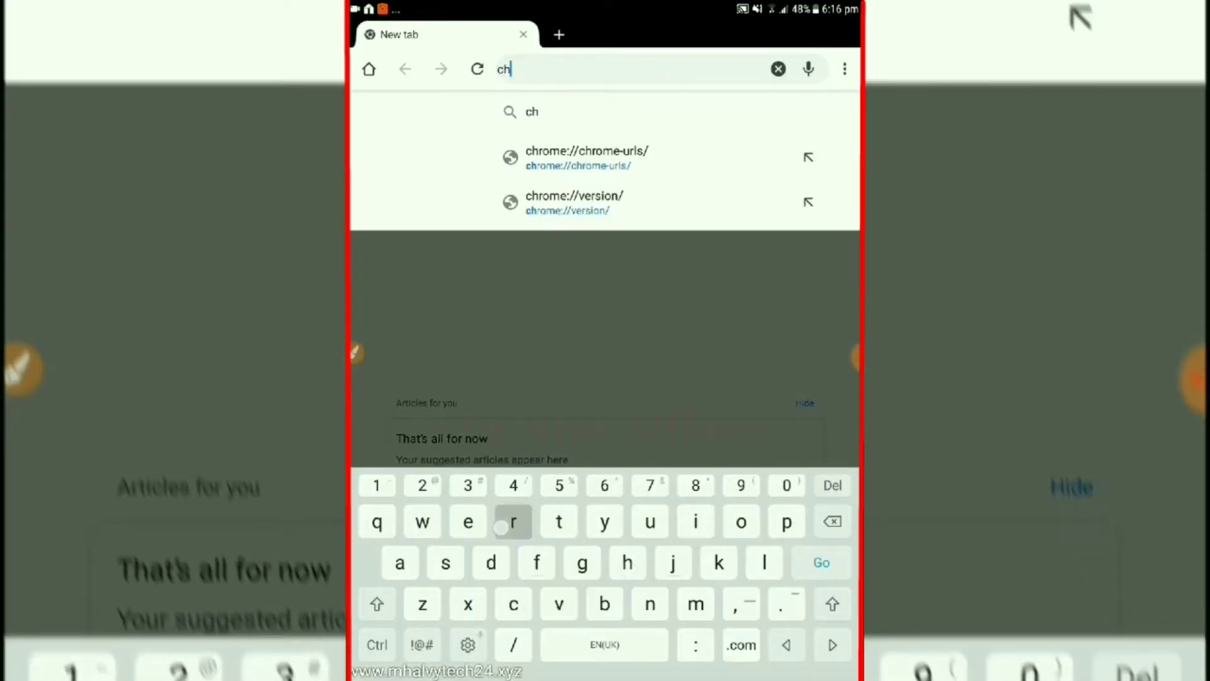
text(roe://fla)
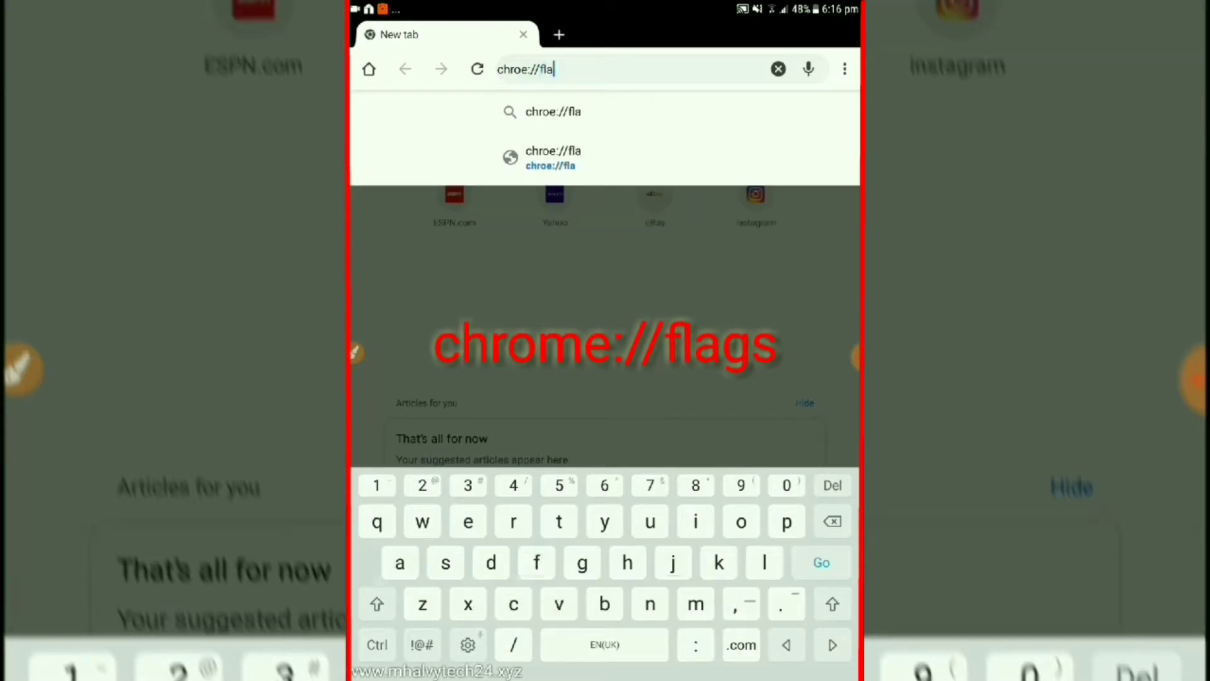
text(gs)
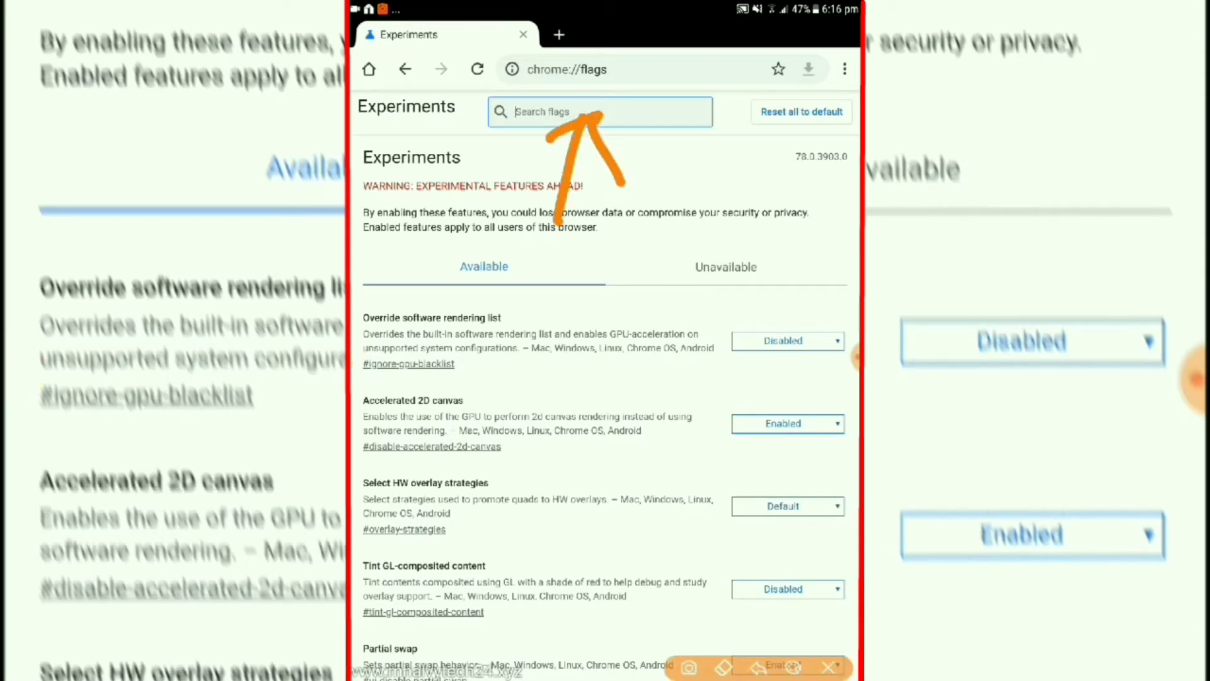
Filter flags by 'Dark' and set Force Dark Mode for Web Contents to Enabled.
click(600, 112)
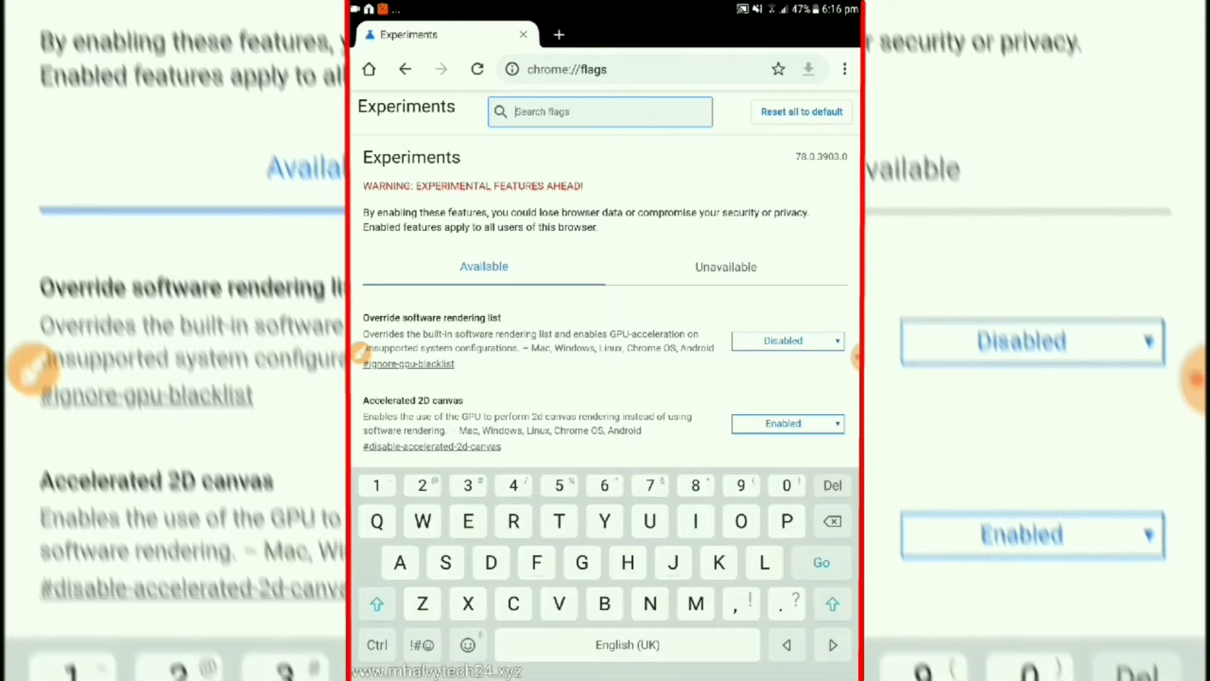
text(Dark)
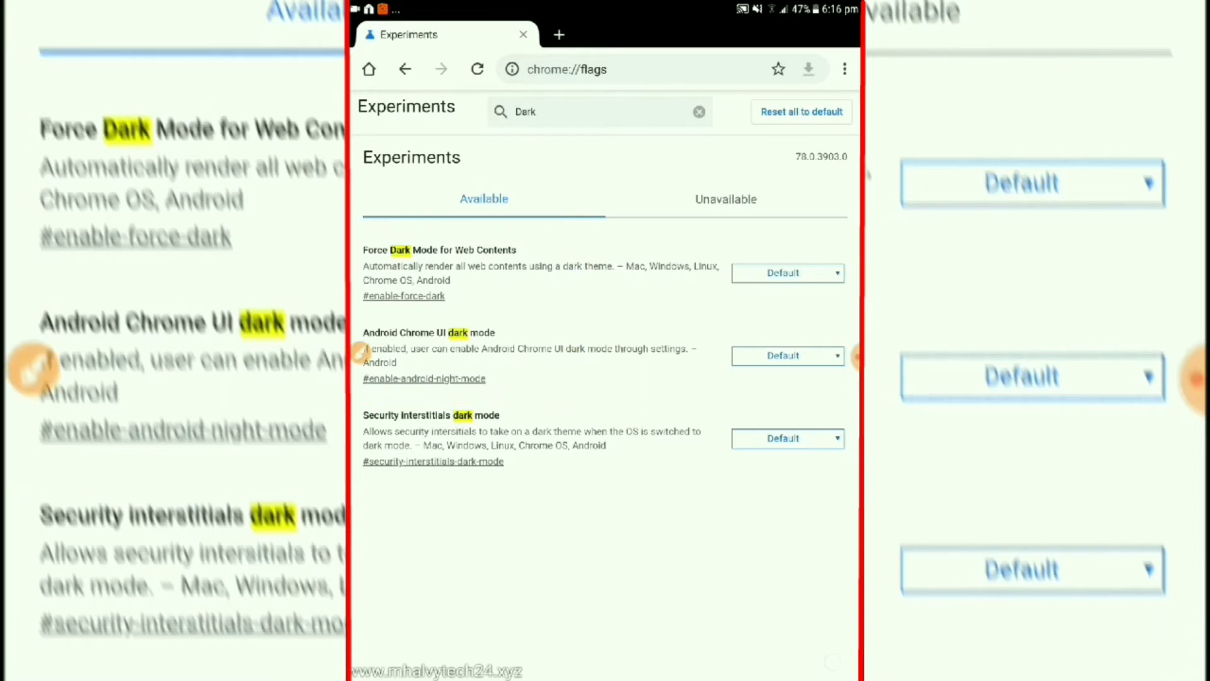
click(786, 272)
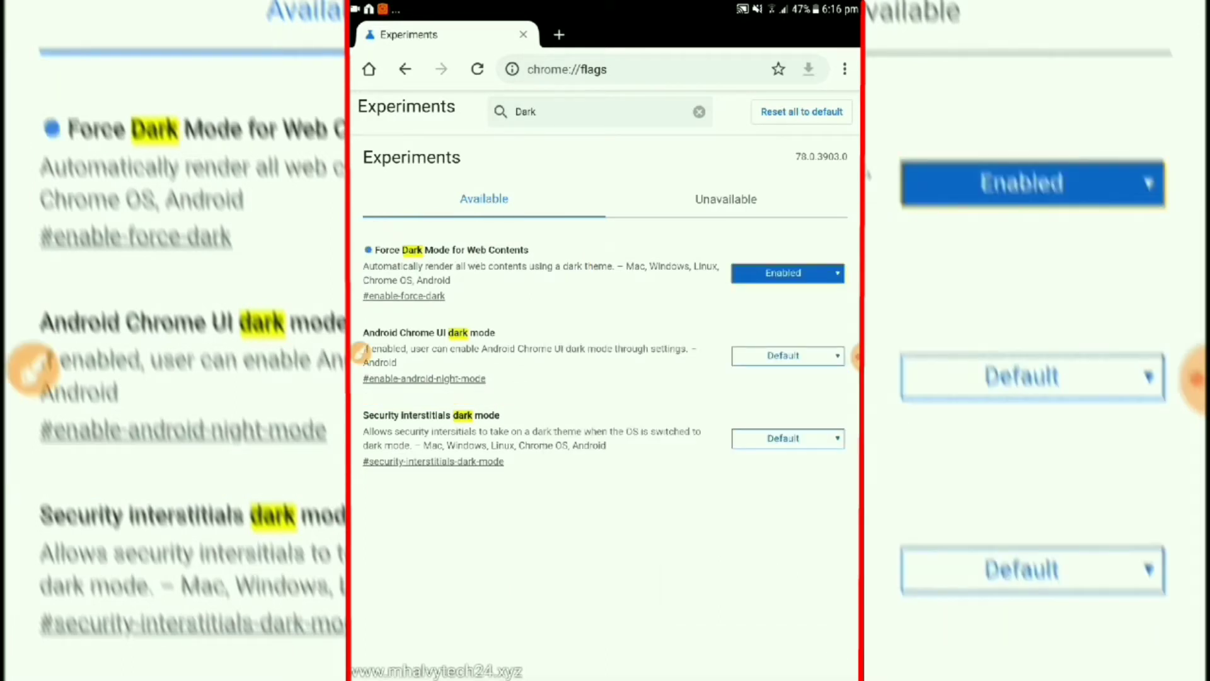
click(785, 355)
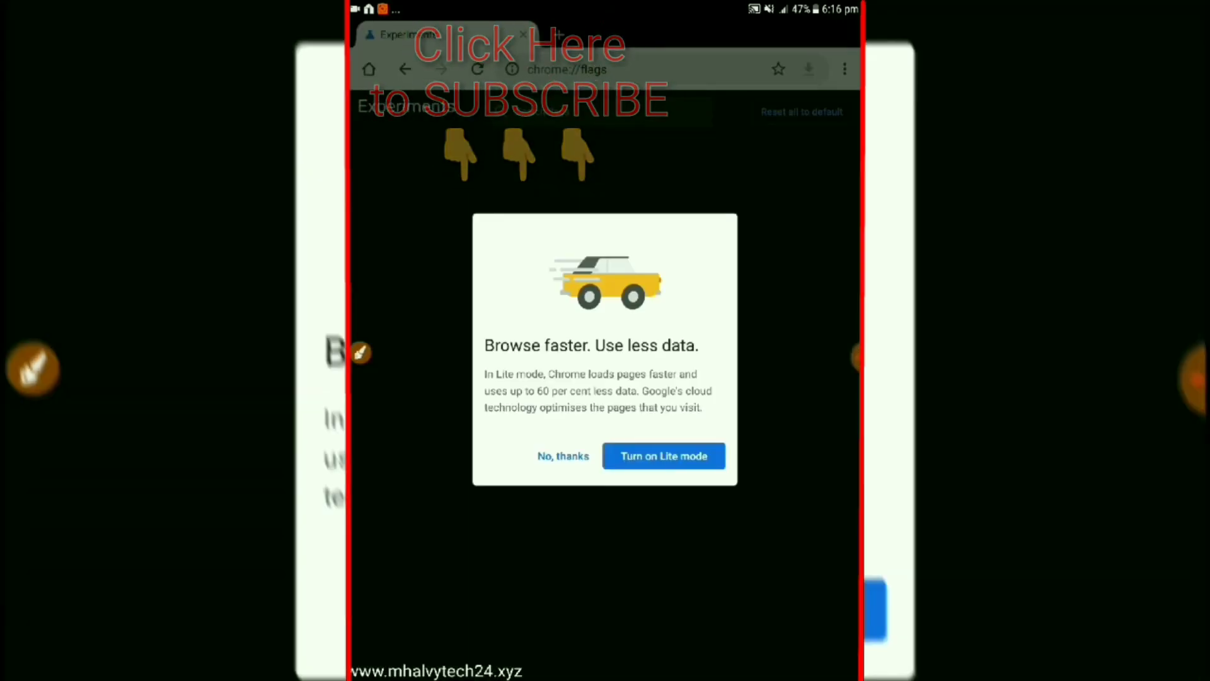
Decline the Lite mode offer, revealing the dark-themed chrome://flags page.
click(562, 455)
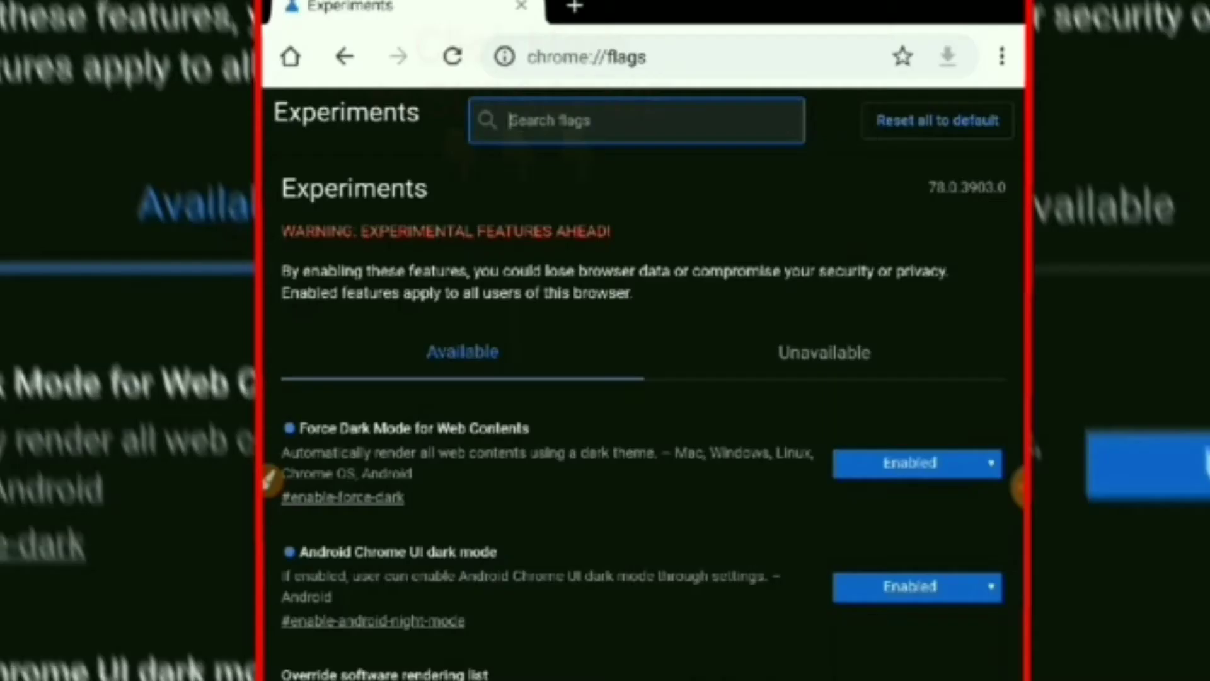